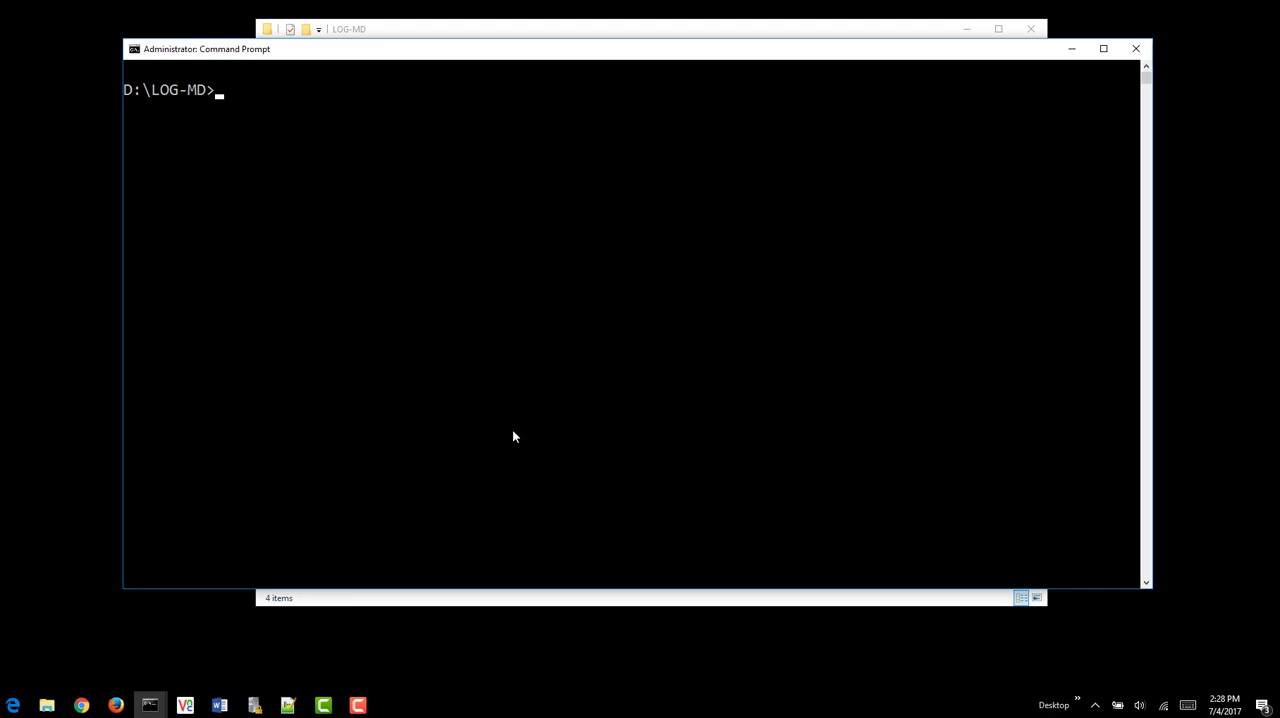
Step: Run Log-MD-Free.exe -rb to baseline 549,926 registry keys into Reg_Baseline.txt
{"action": "type", "text": "Log-MD-Free.exe"}
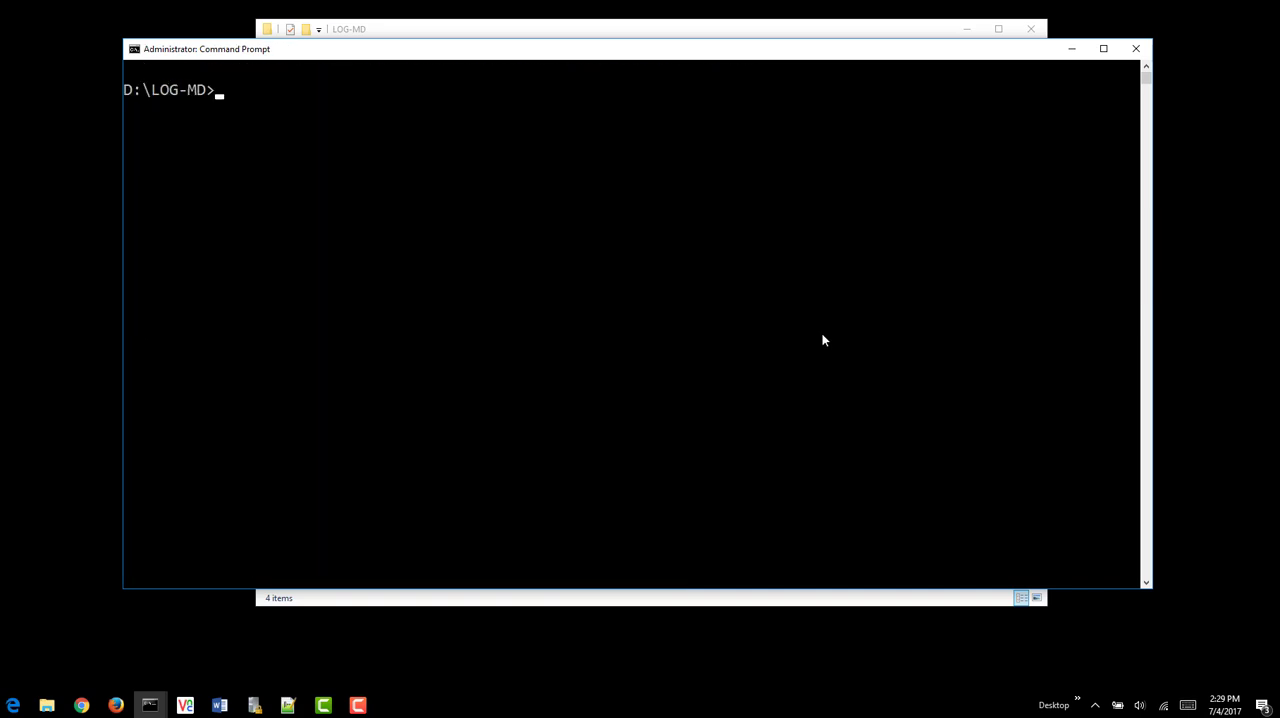
{"action": "type", "text": "Log-MD-Free.exe -rb"}
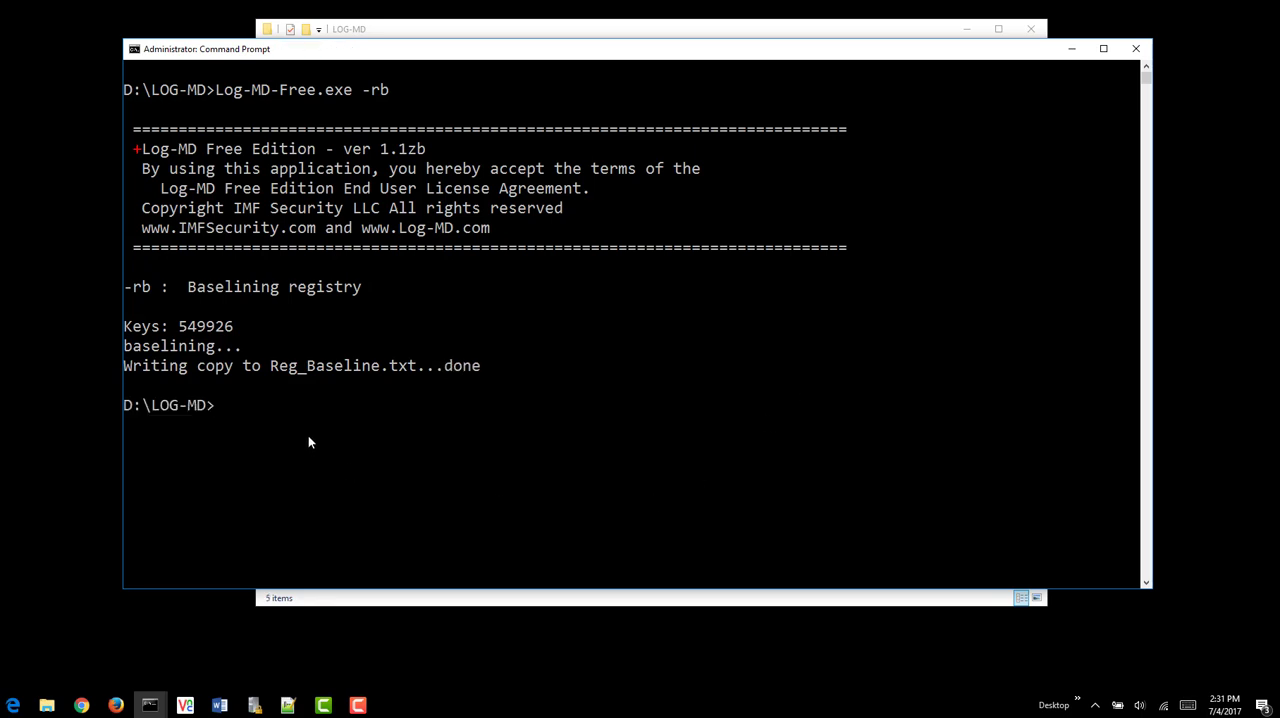
{"action": "double_click", "coordinate": [345, 365]}
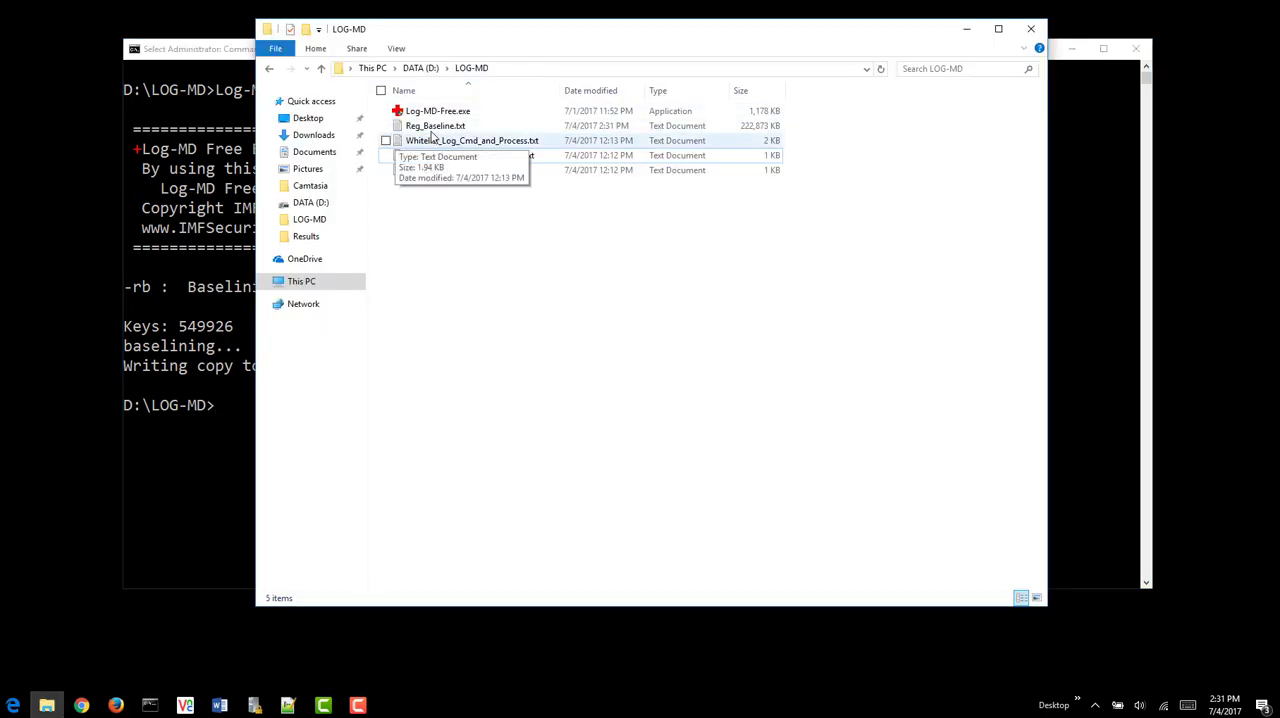
{"action": "double_click", "coordinate": [435, 125]}
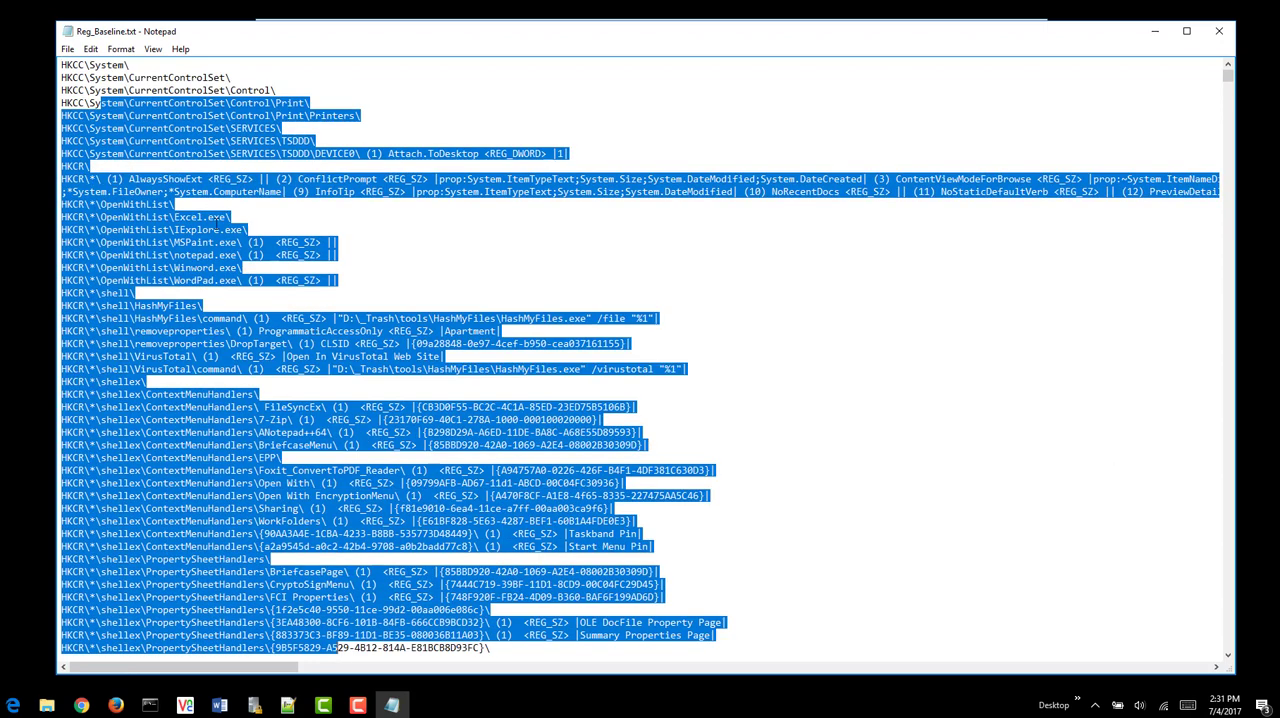
{"action": "scroll", "scroll_direction": "up", "scroll_amount": 3}
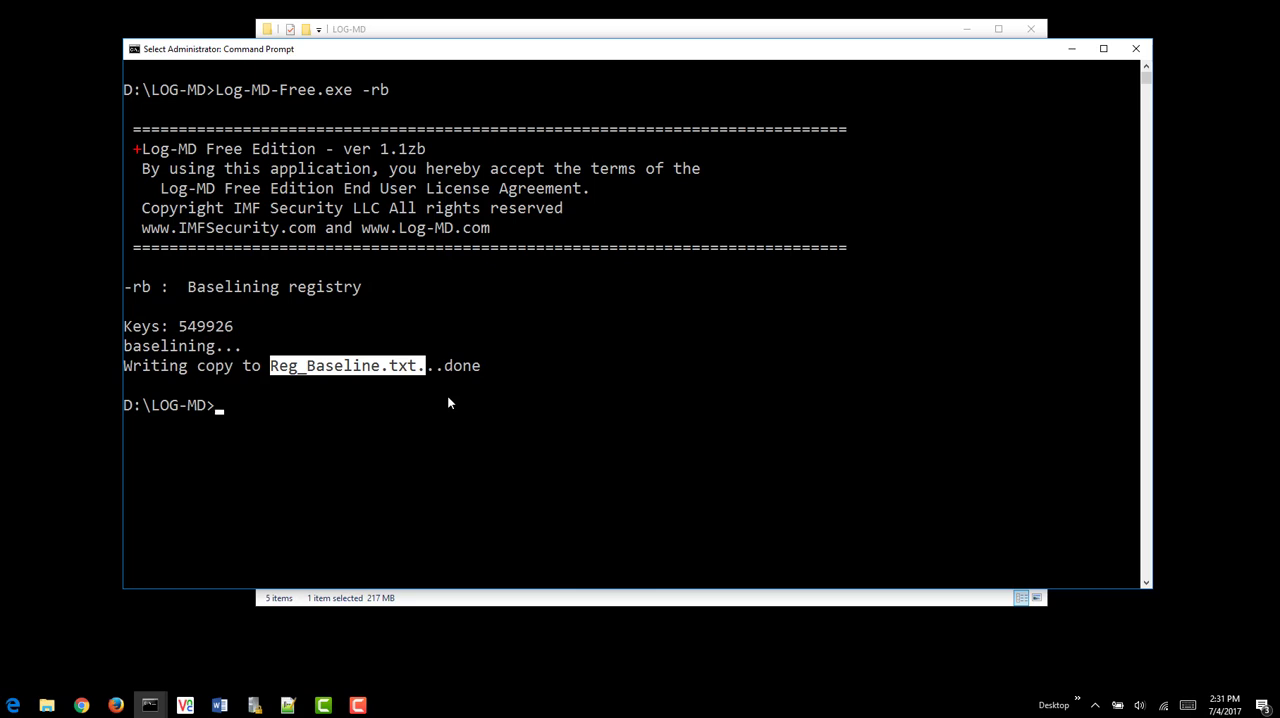
{"action": "mouse_move", "coordinate": [310, 466]}
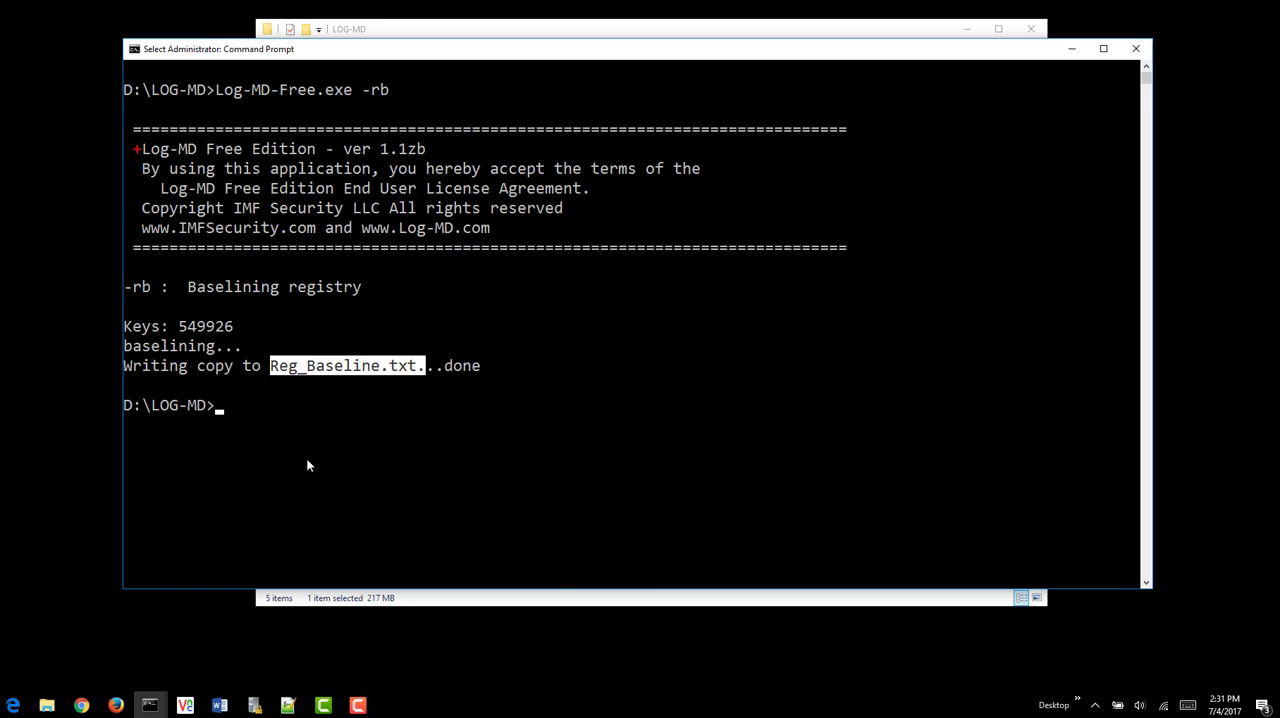
Step: Rerun Log-MD-Free.exe with -rc to compare 519,837 keys against Reg_Baseline.txt
{"action": "type", "text": "Log-MD-Free.exe -rb"}
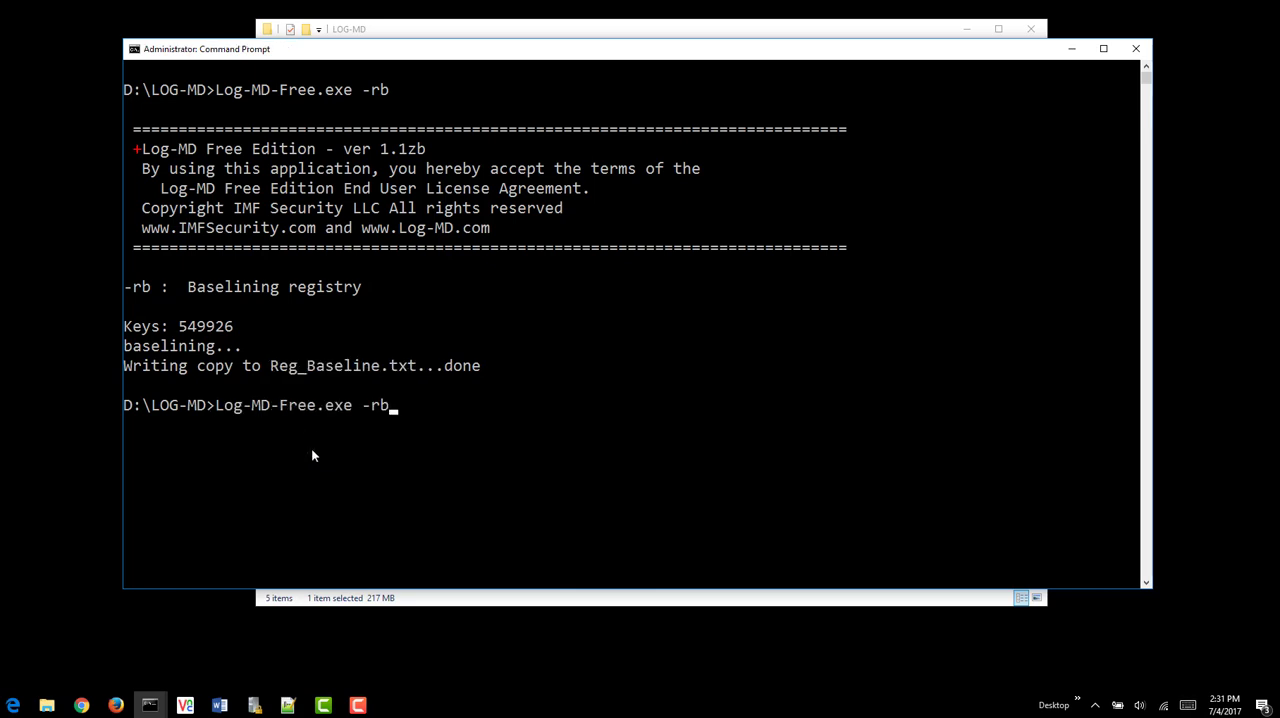
{"action": "key", "text": "backspace"}
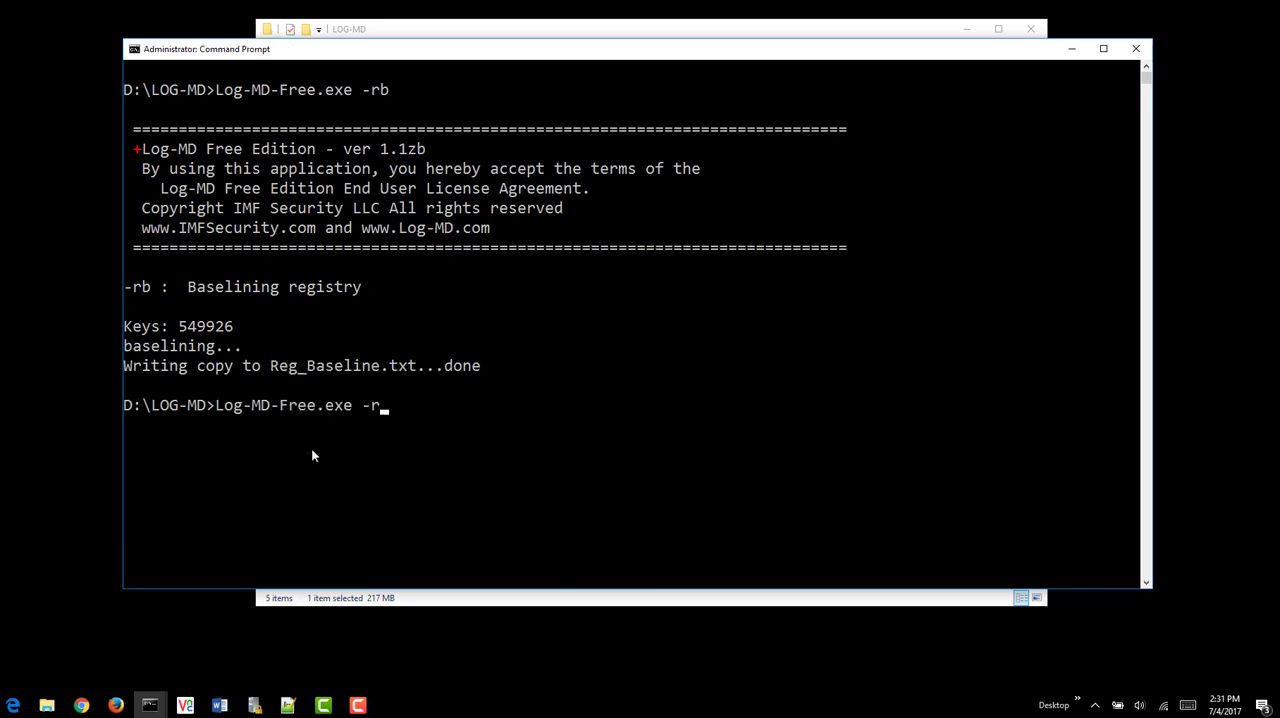
{"action": "type", "text": "c"}
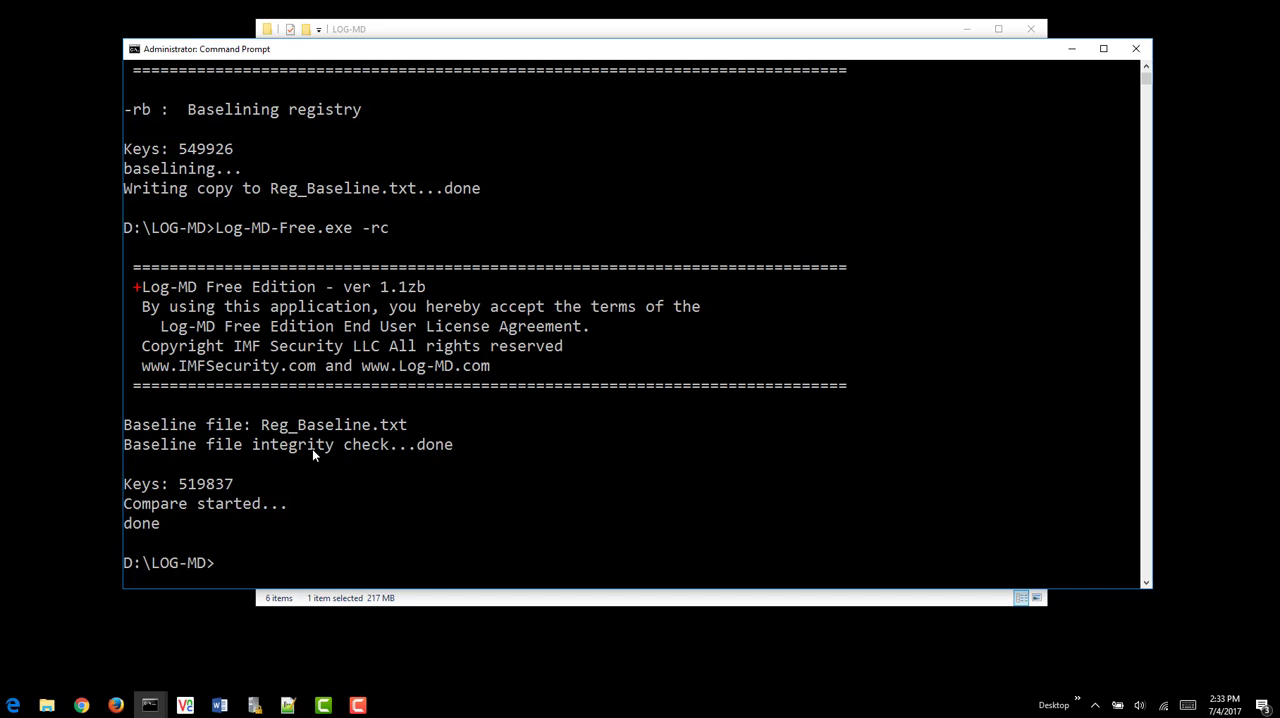
Step: Open Reg_Compare.txt from the LOG-MD folder with Edit with Notepad++
{"action": "left_click", "coordinate": [350, 28]}
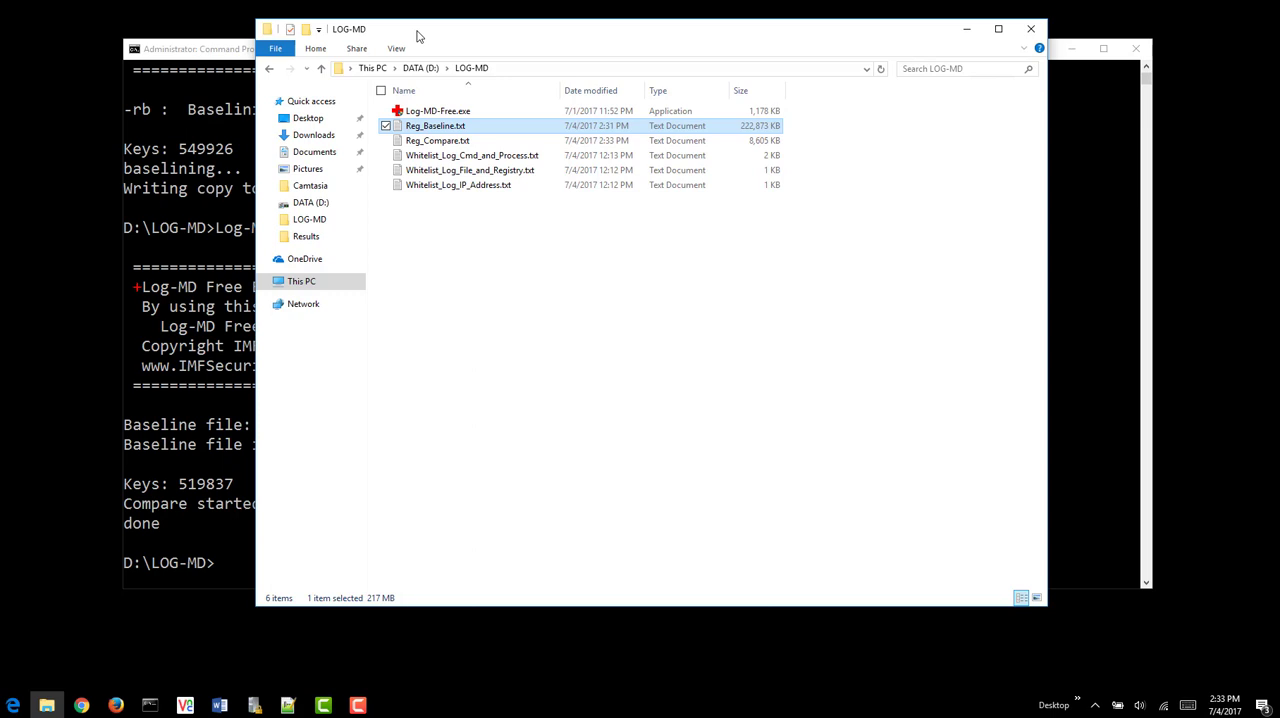
{"action": "left_click", "coordinate": [437, 140]}
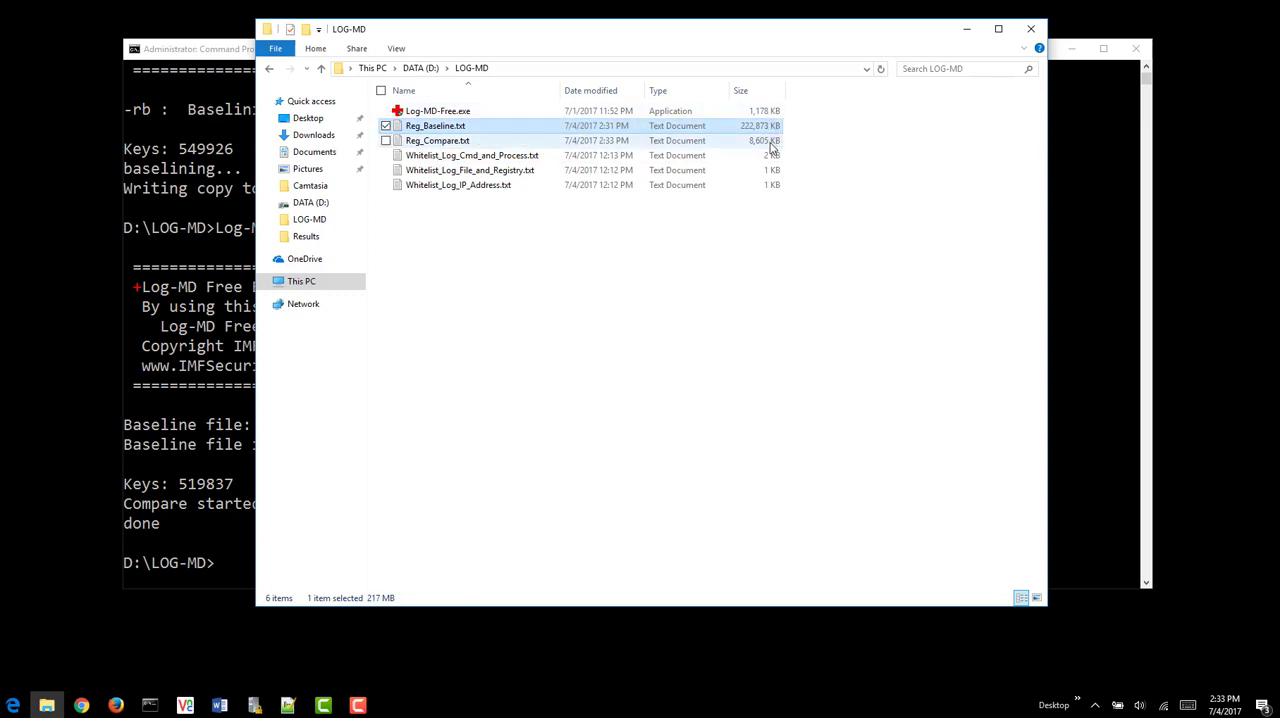
{"action": "left_click", "coordinate": [437, 140]}
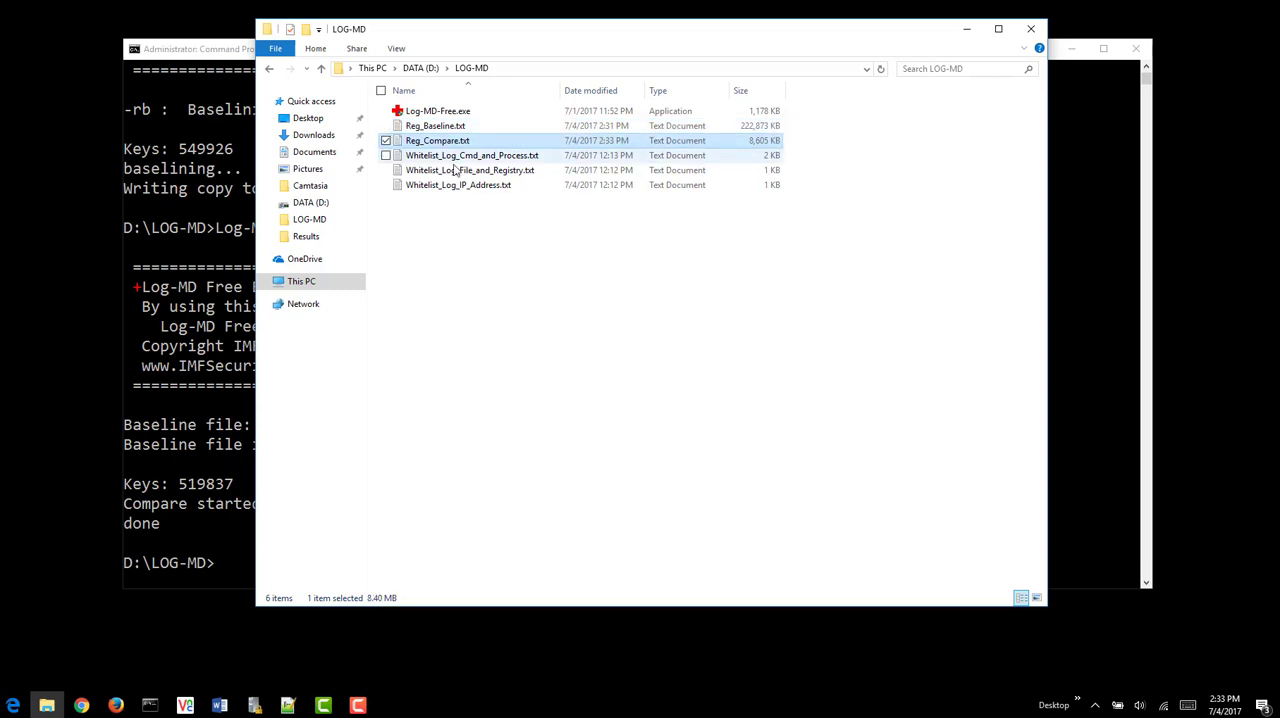
{"action": "right_click", "coordinate": [437, 140]}
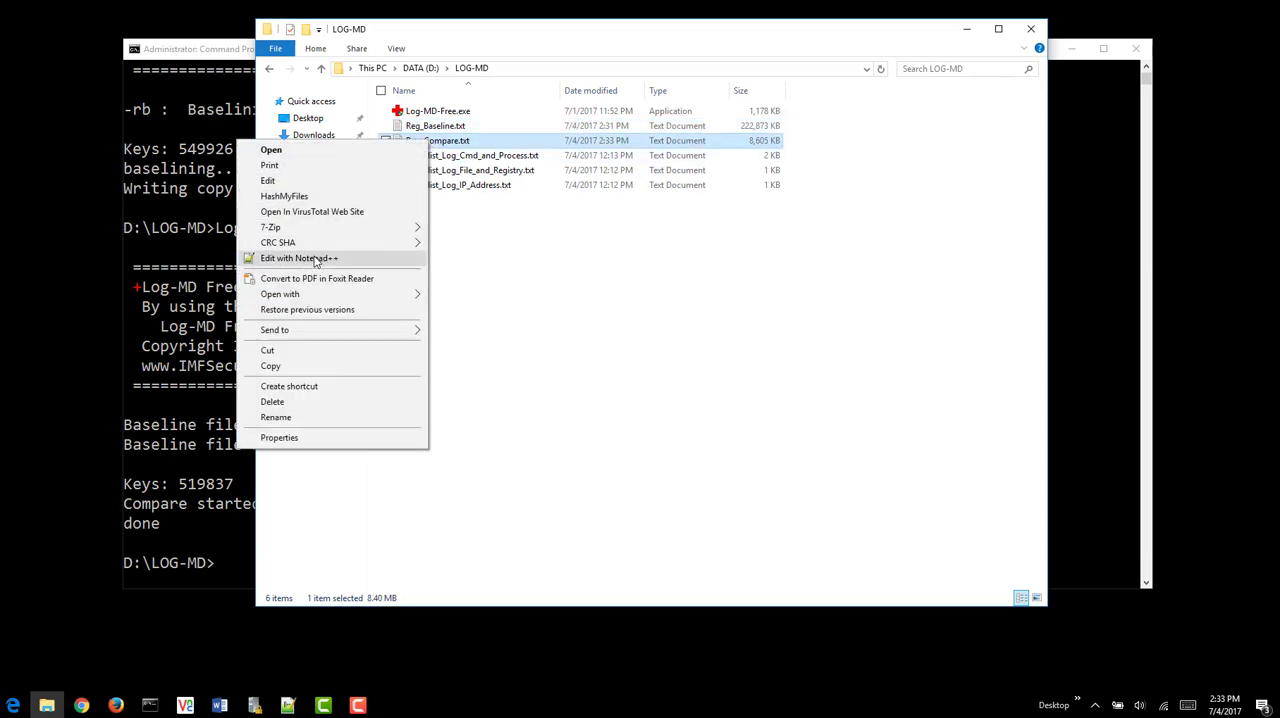
{"action": "left_click", "coordinate": [299, 258]}
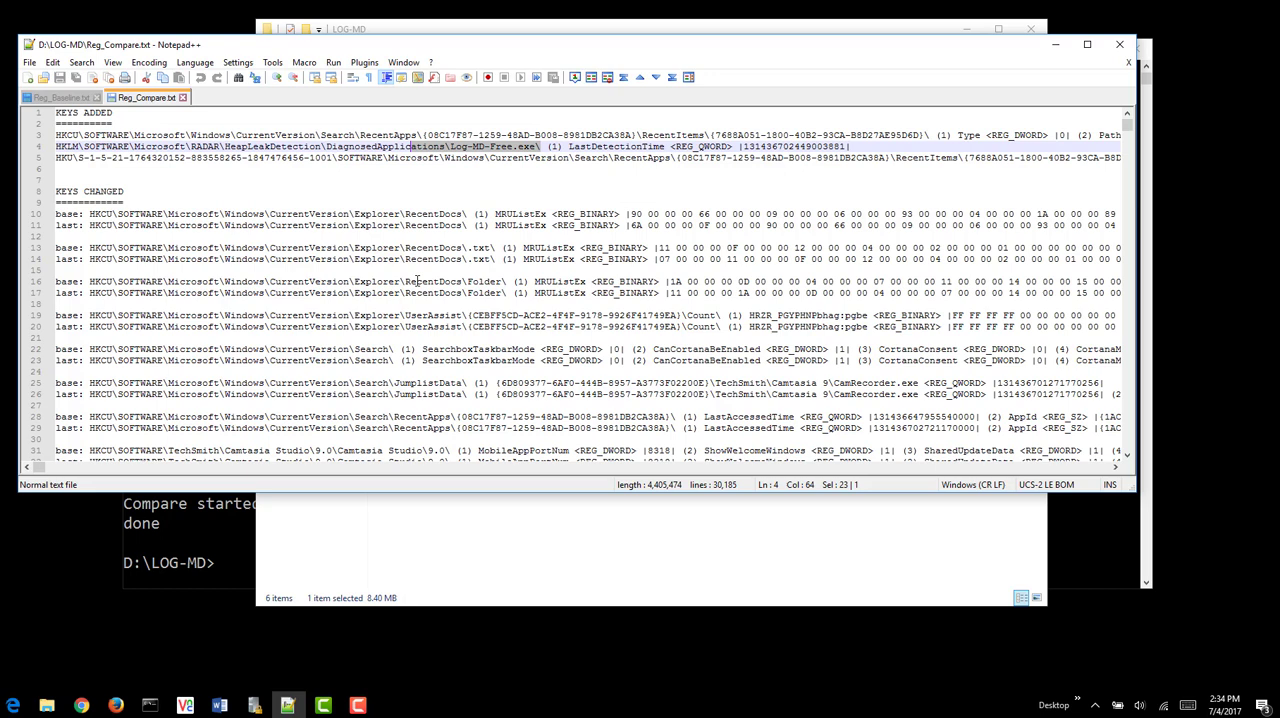
{"action": "mouse_move", "coordinate": [437, 205]}
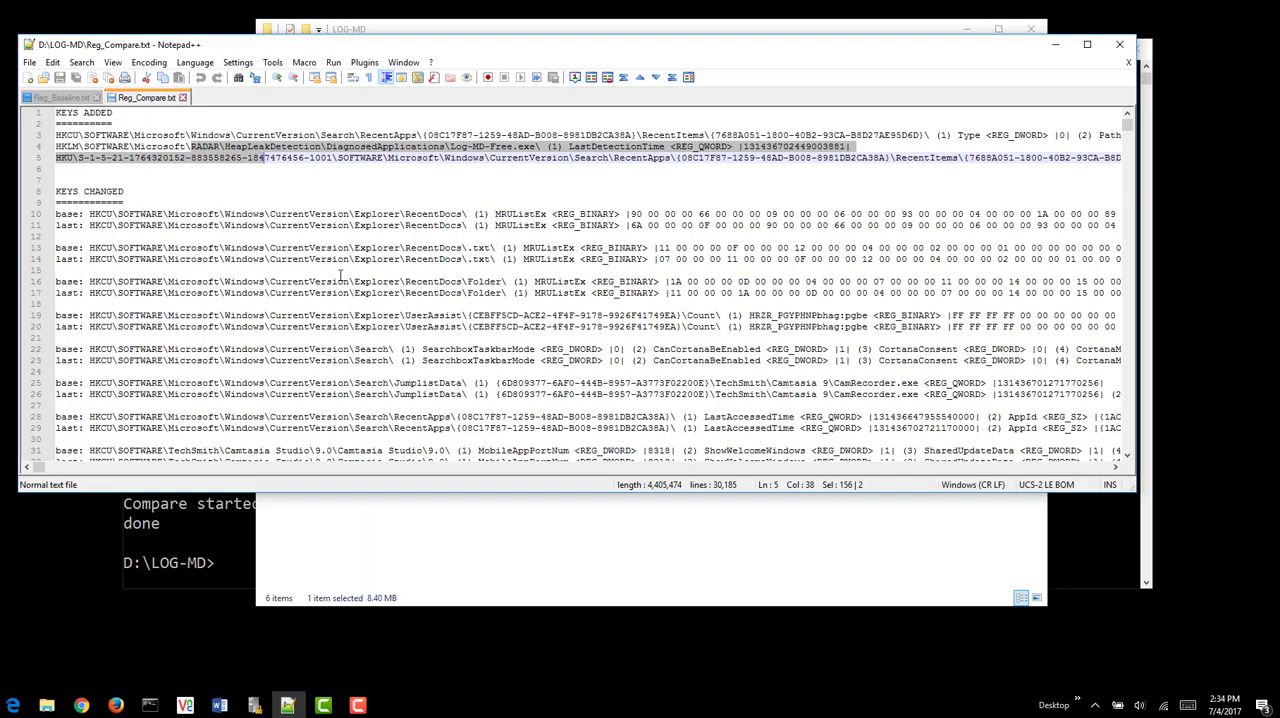
Step: Scroll Reg_Compare.txt past the added and changed keys to the Keys Removed section
{"action": "scroll", "scroll_direction": "down", "scroll_amount": 3}
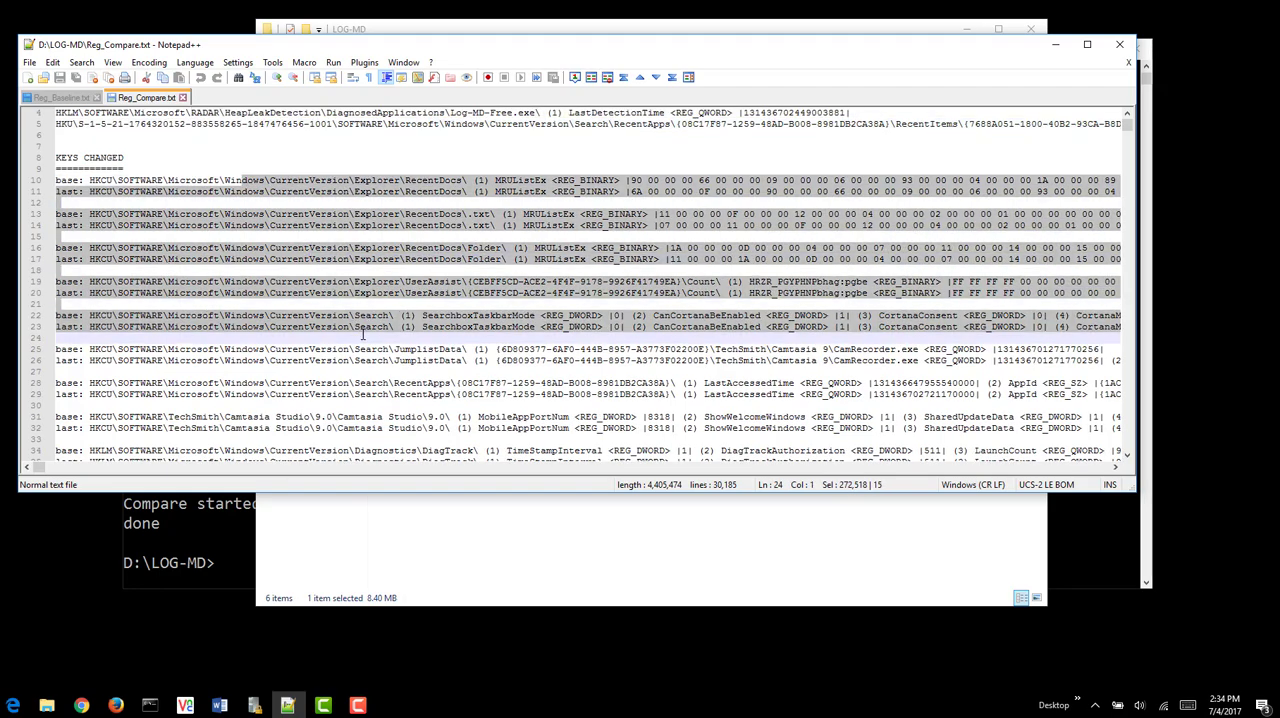
{"action": "scroll", "scroll_direction": "down", "scroll_amount": 3}
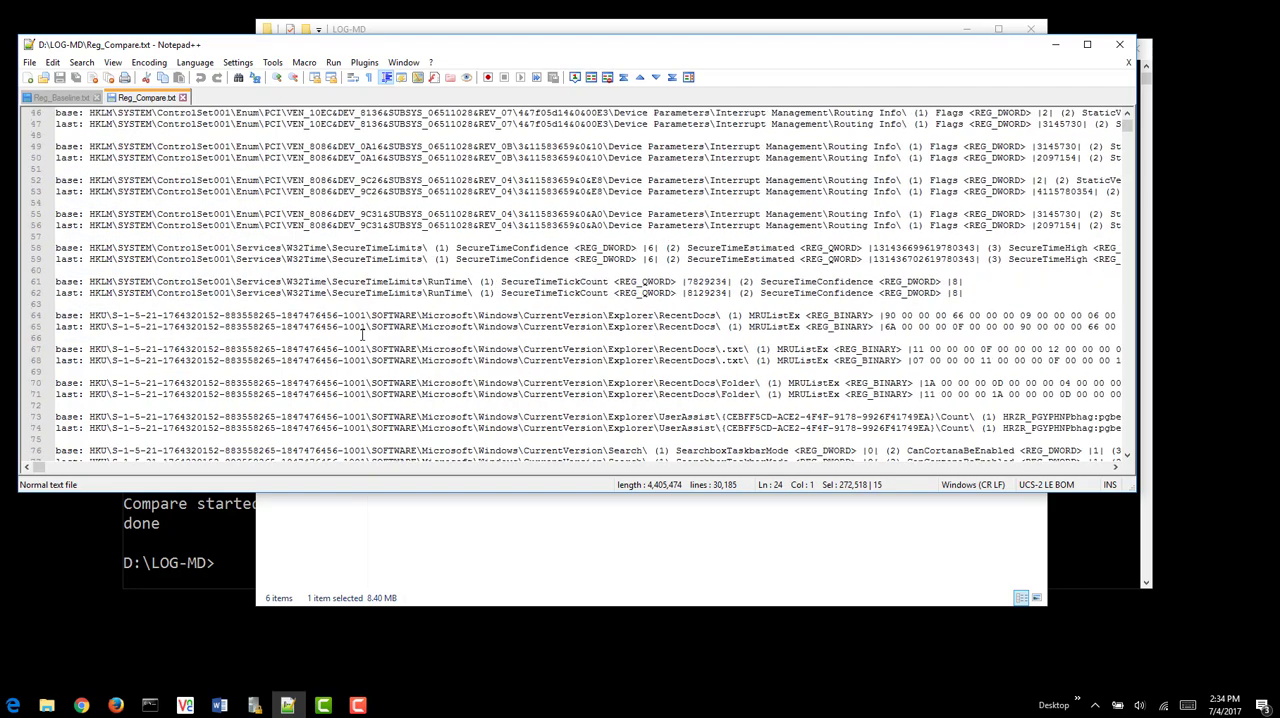
{"action": "scroll", "scroll_direction": "down", "scroll_amount": 3}
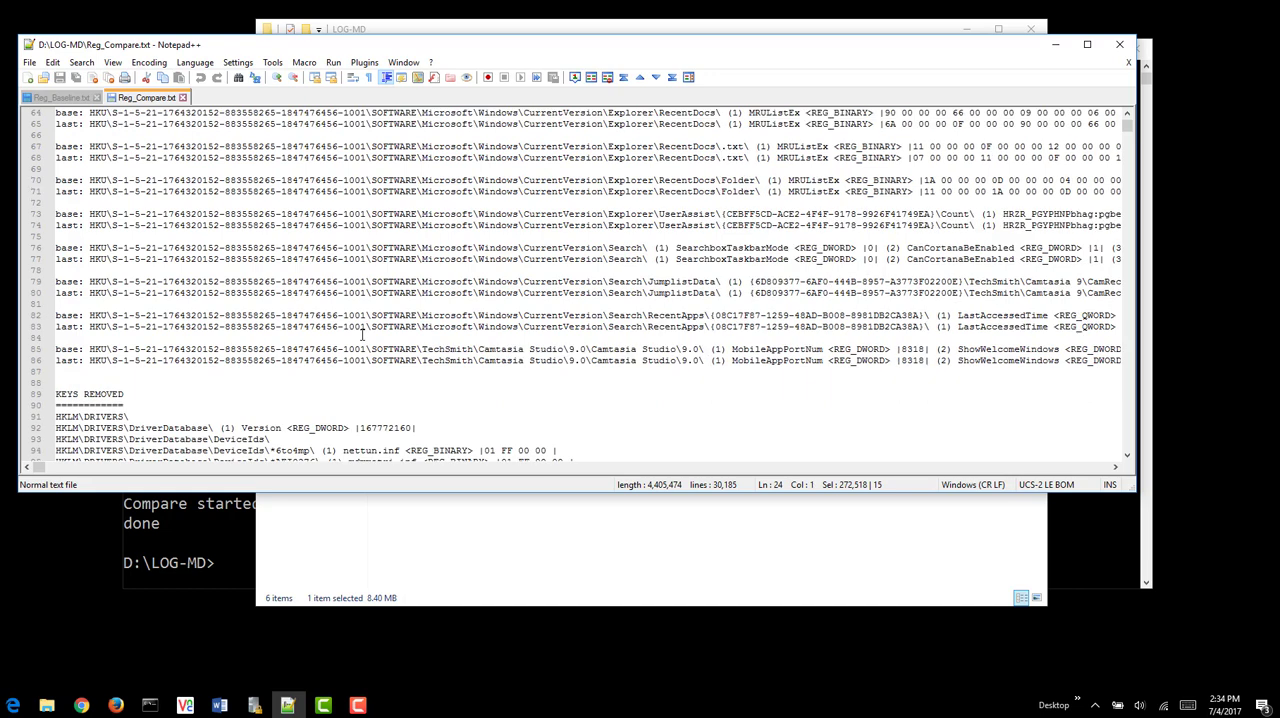
{"action": "scroll", "scroll_direction": "down", "scroll_amount": 3}
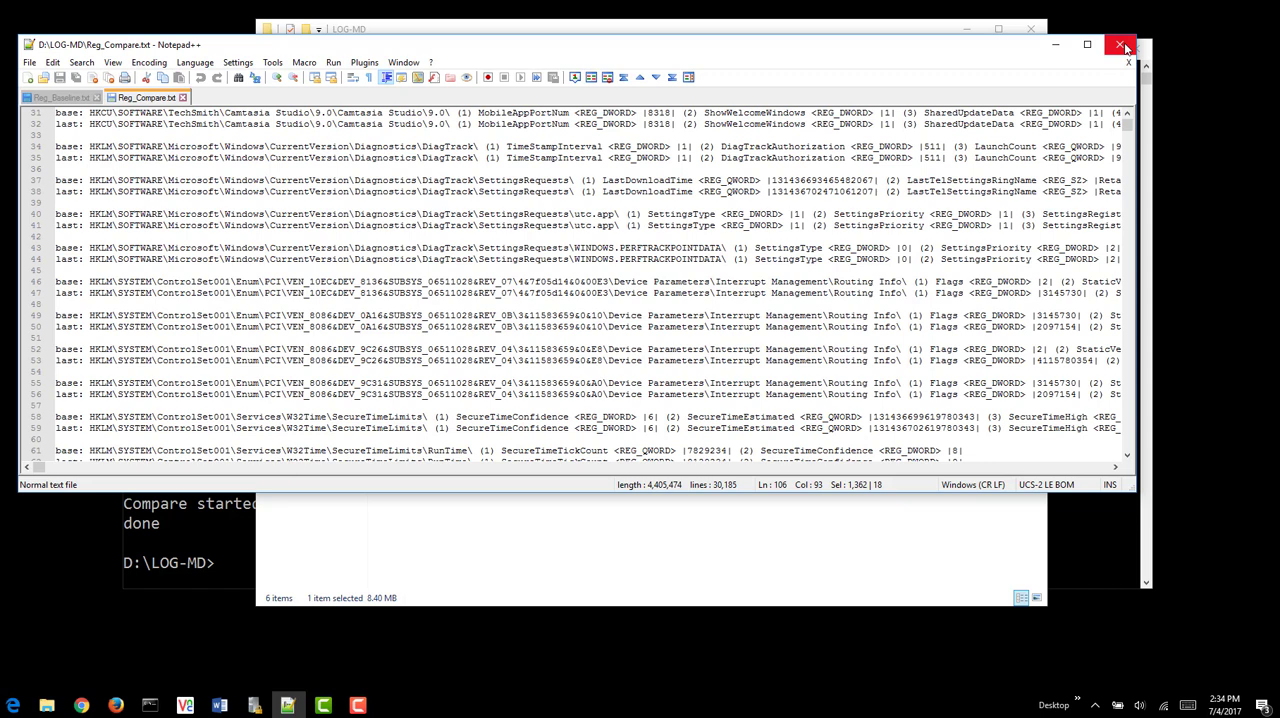
{"action": "mouse_move", "coordinate": [1121, 46]}
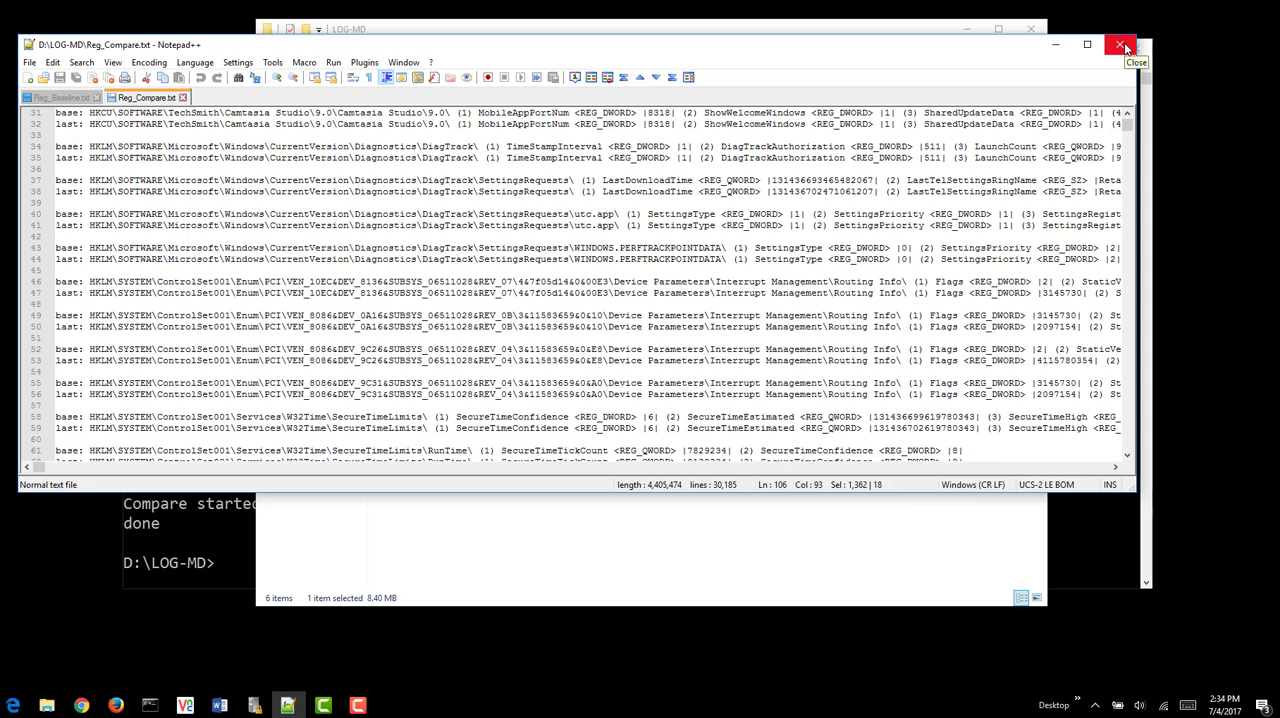